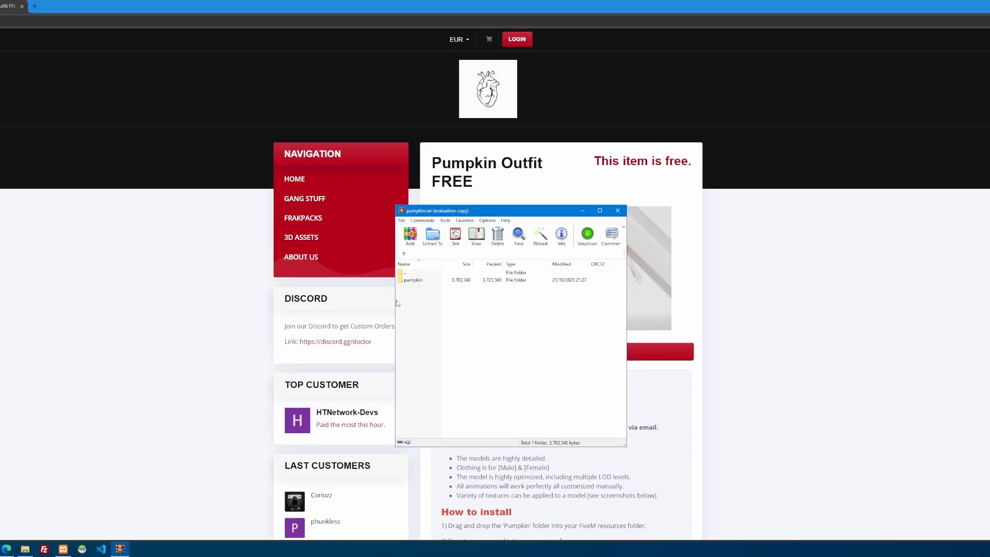
Bring the Tebex Pumpkin Outfit page in front of the WinRAR window.
{"action": "double_click", "coordinate": [414, 280]}
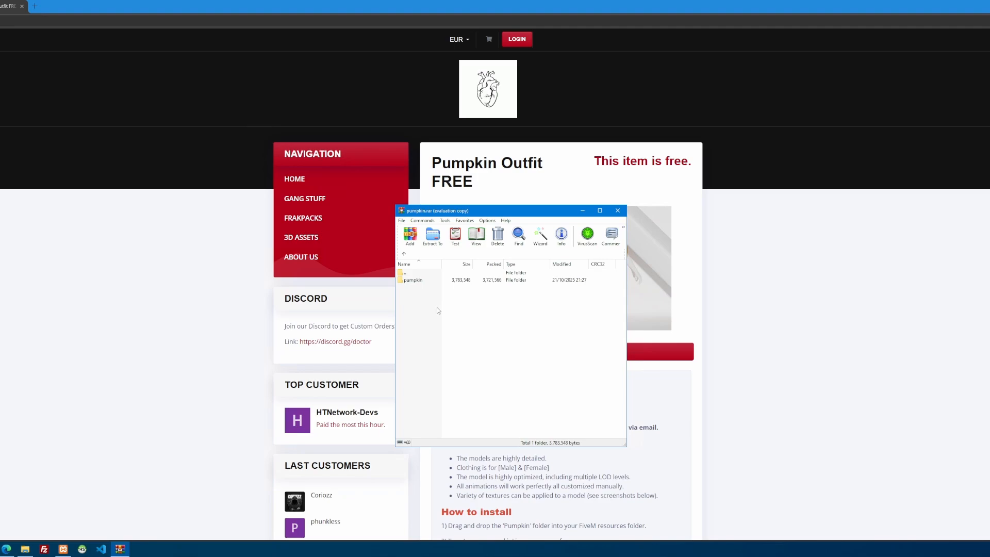
{"action": "mouse_move", "coordinate": [254, 310]}
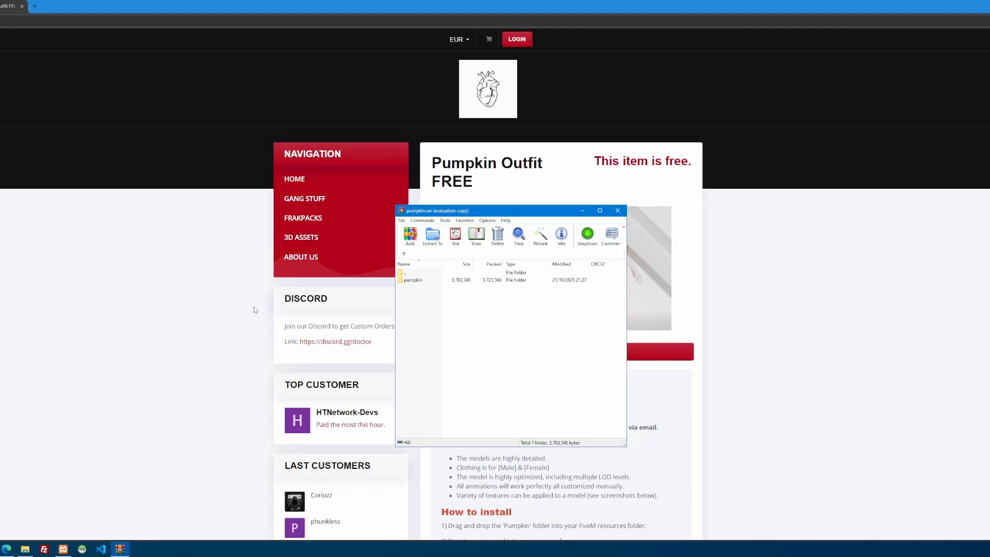
{"action": "left_click", "coordinate": [617, 211]}
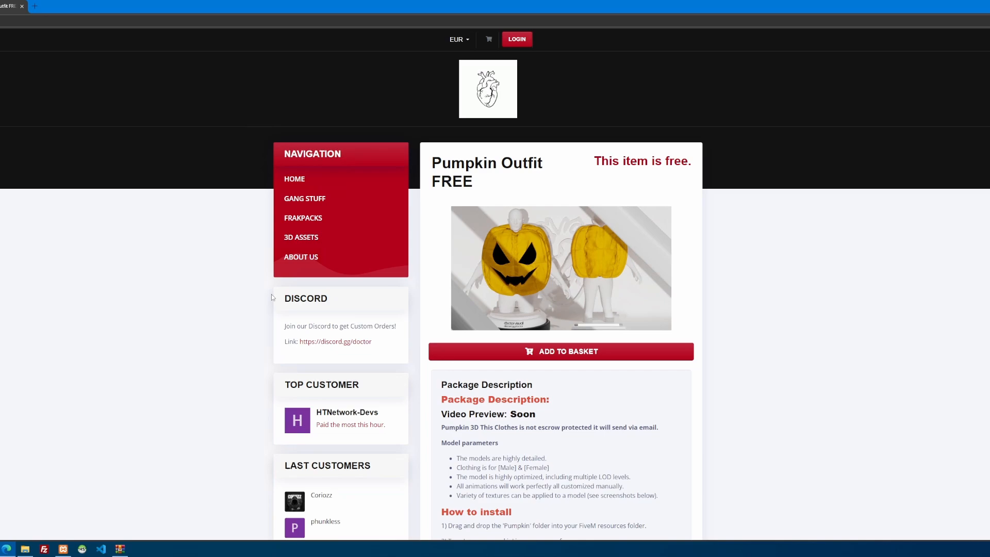
{"action": "mouse_move", "coordinate": [158, 176]}
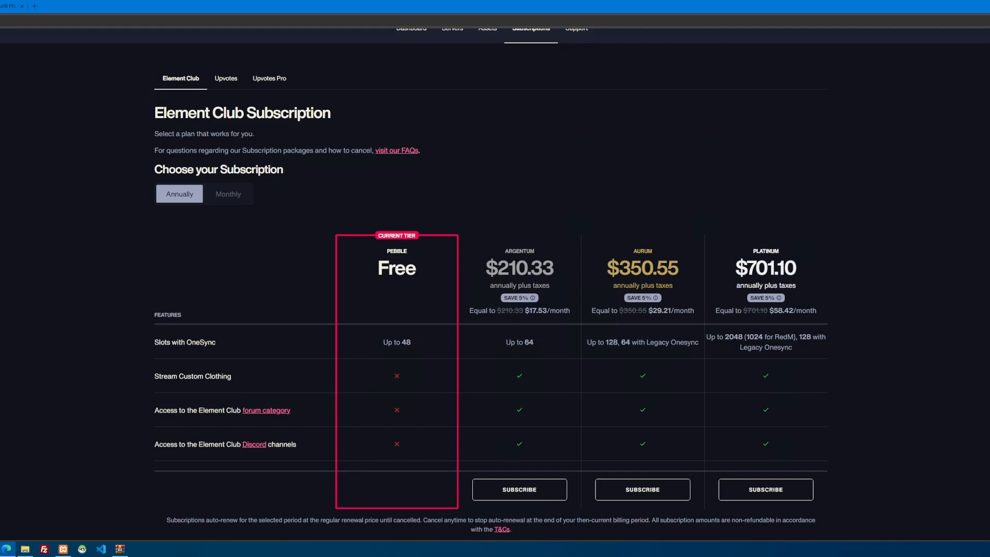
{"action": "scroll", "scroll_direction": "down", "scroll_amount": 3}
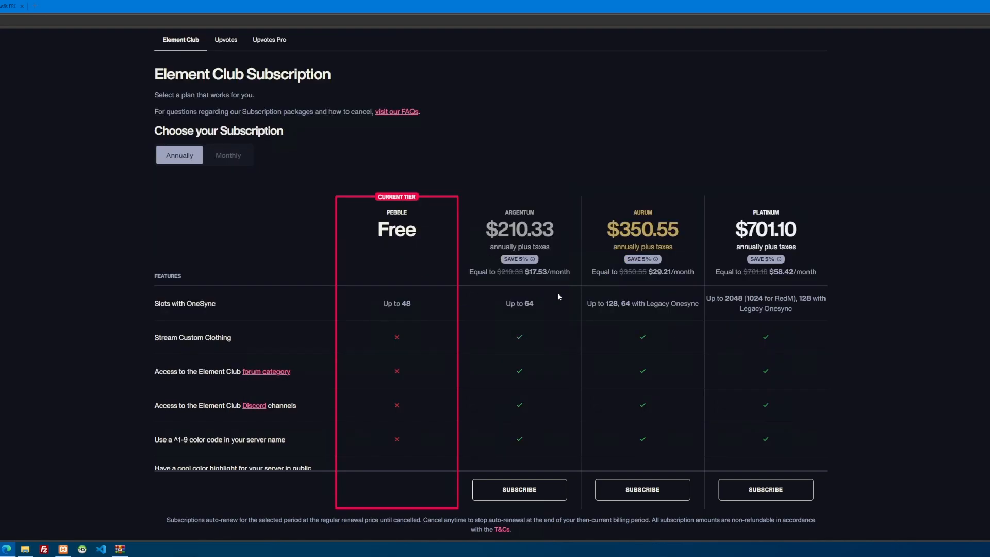
{"action": "scroll", "scroll_direction": "down", "scroll_amount": 3}
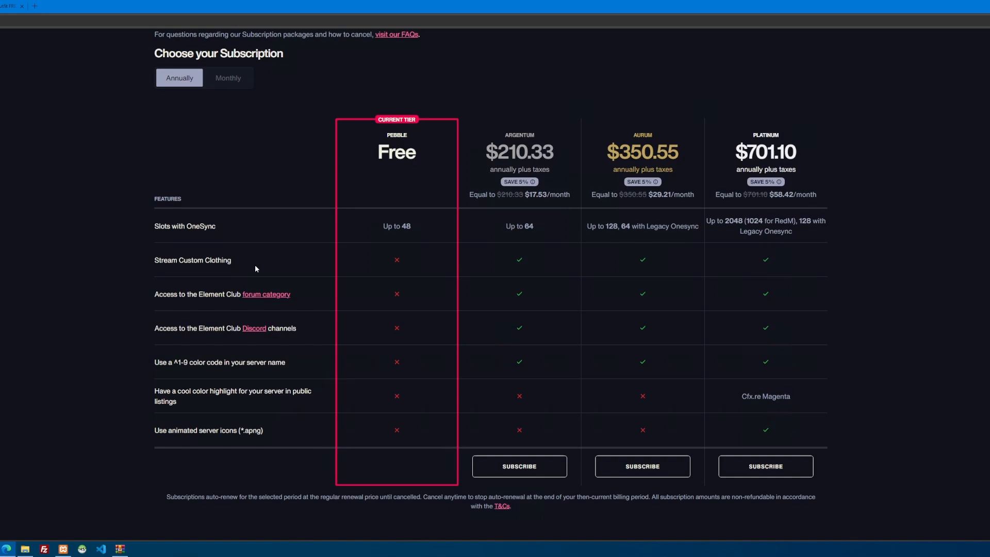
{"action": "mouse_move", "coordinate": [515, 262]}
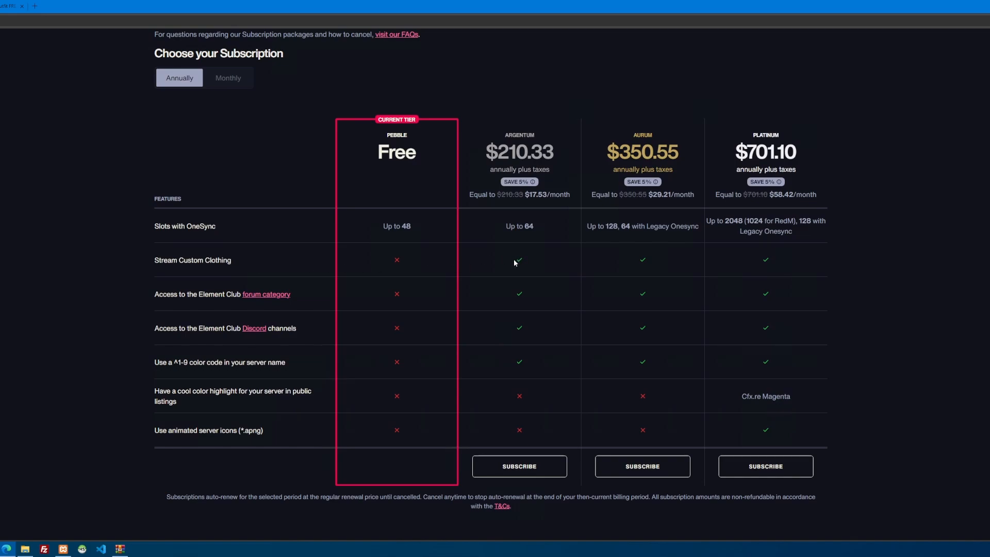
{"action": "mouse_move", "coordinate": [536, 229]}
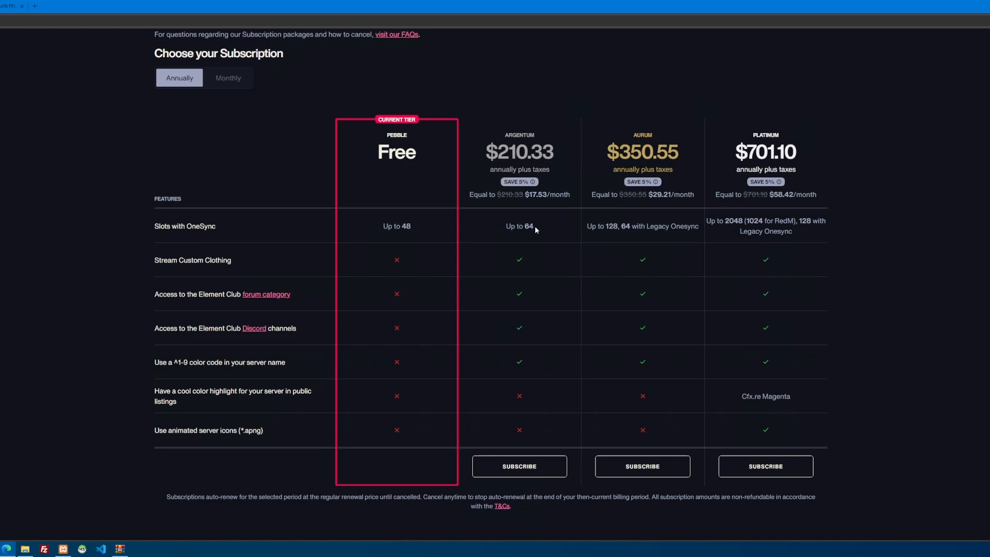
{"action": "mouse_move", "coordinate": [550, 330]}
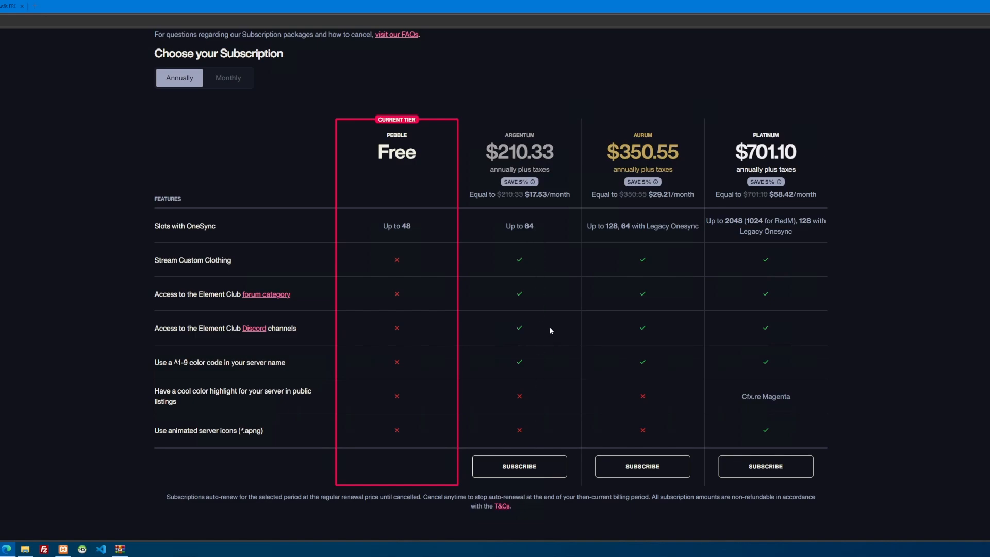
{"action": "mouse_move", "coordinate": [575, 270]}
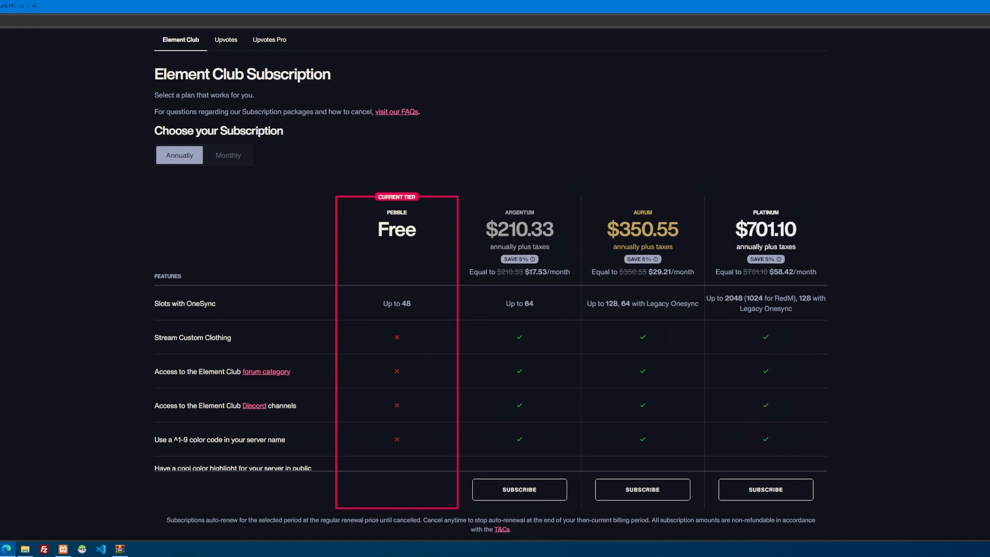
{"action": "mouse_move", "coordinate": [672, 199]}
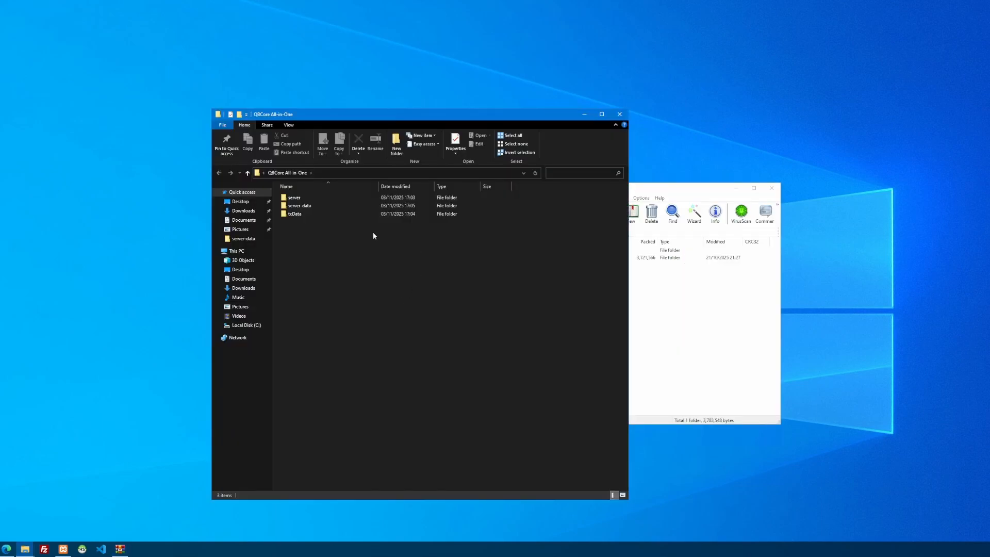
{"action": "mouse_move", "coordinate": [359, 242]}
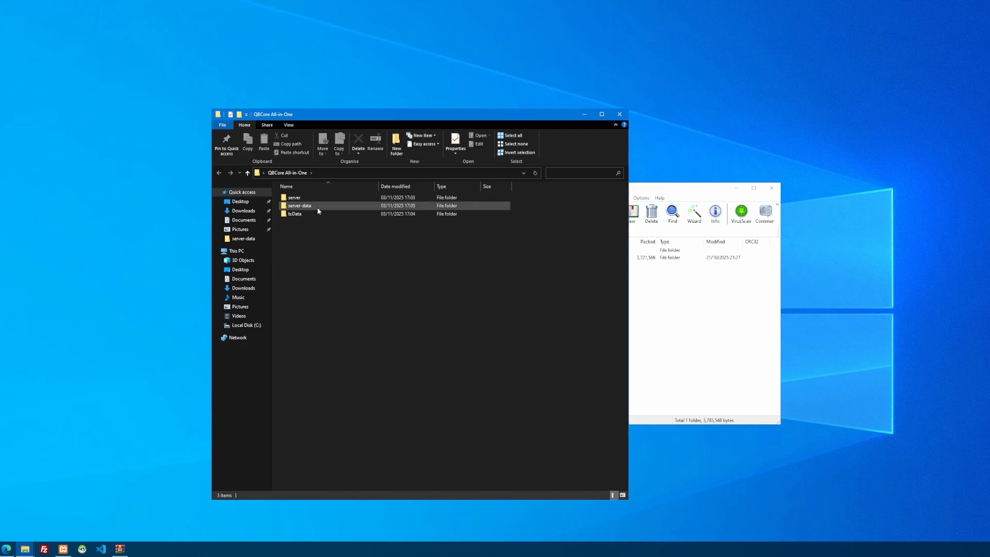
Create a new [clothing] folder inside the server-data resources folder.
{"action": "double_click", "coordinate": [299, 206]}
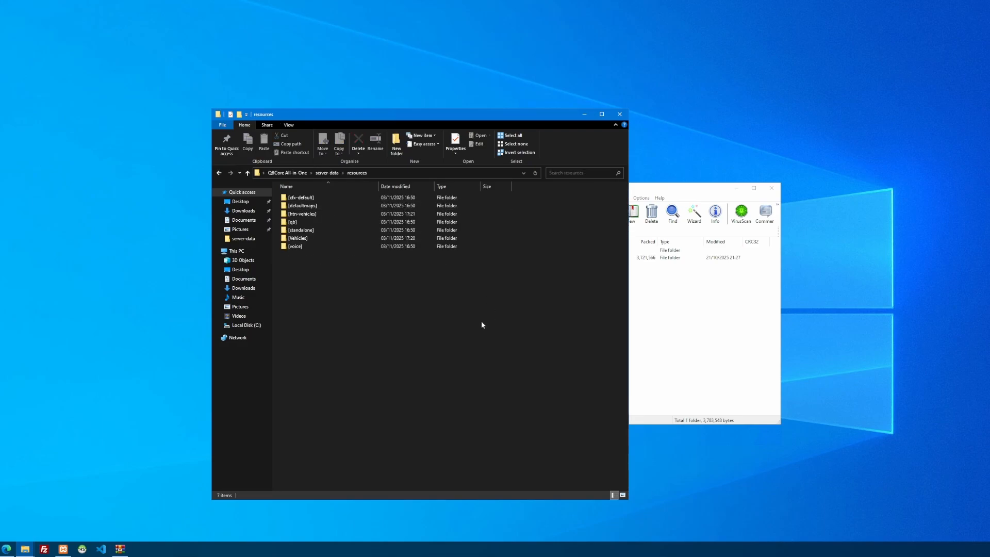
{"action": "right_click", "coordinate": [482, 324]}
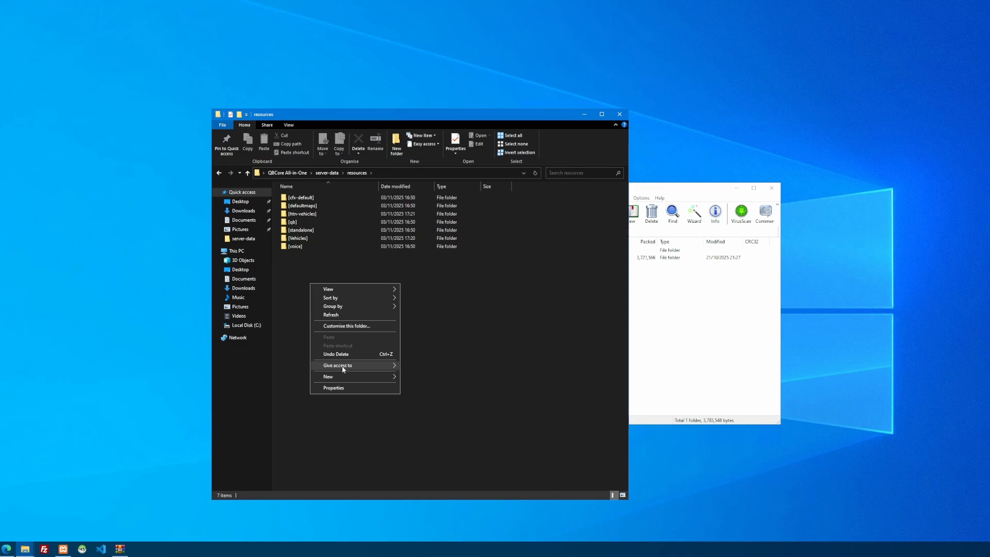
{"action": "left_click", "coordinate": [328, 376]}
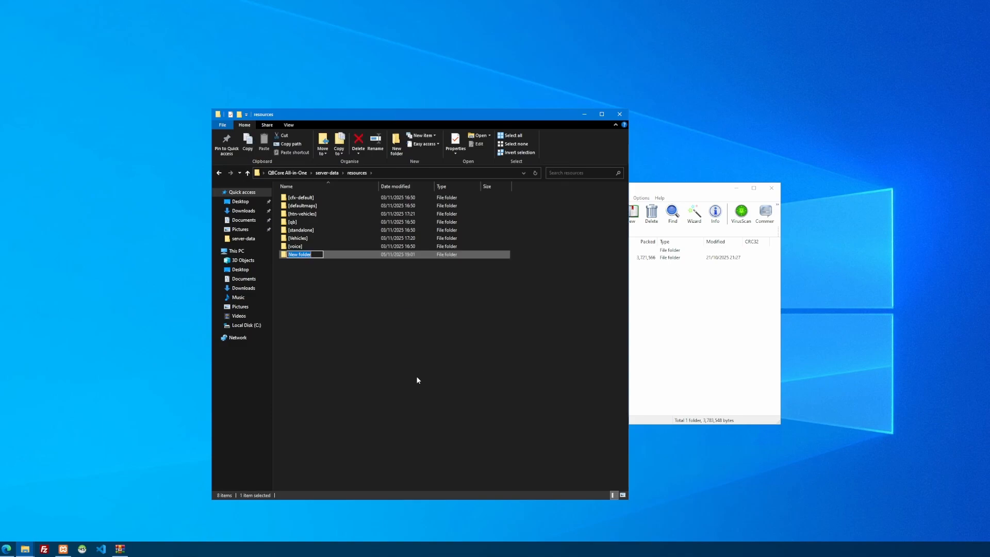
{"action": "type", "text": "[clc"}
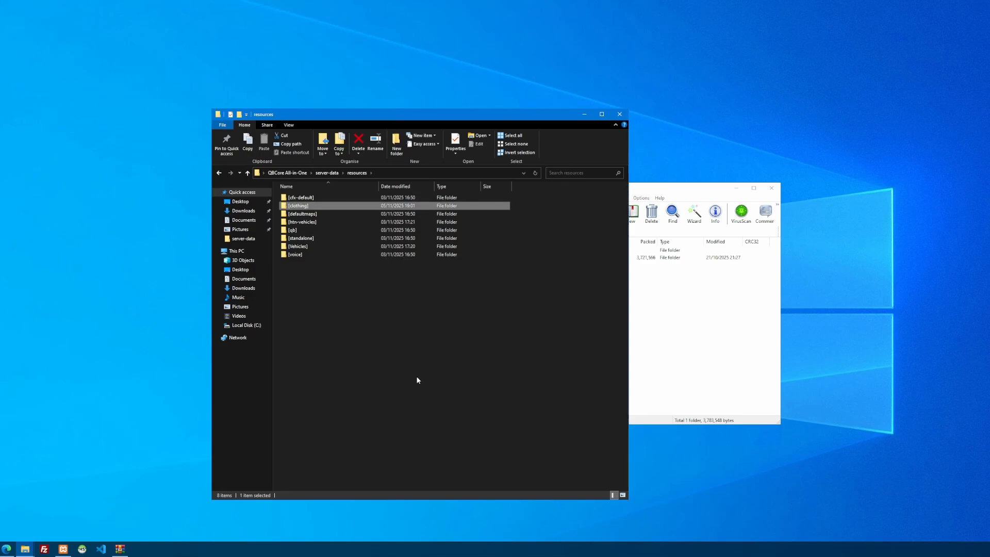
{"action": "left_click", "coordinate": [482, 345]}
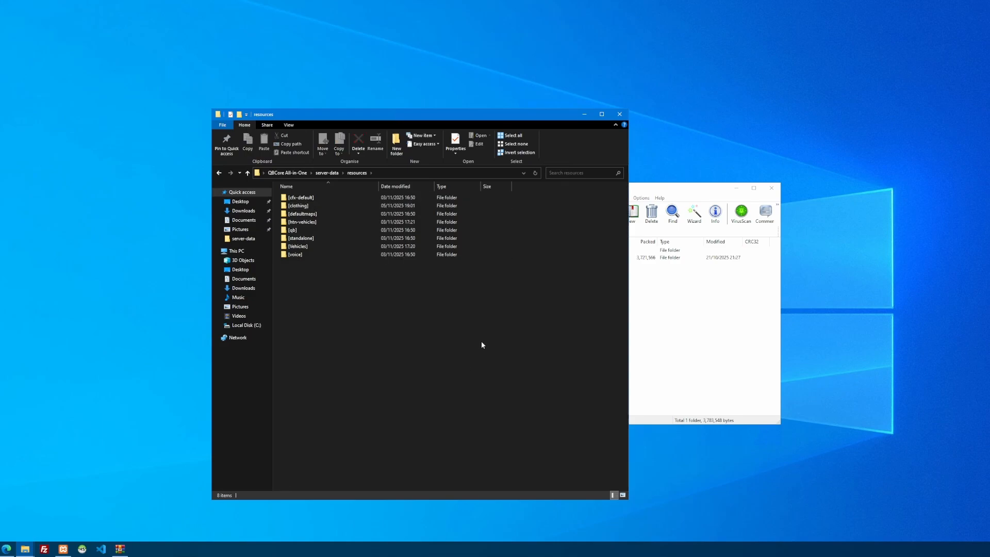
{"action": "mouse_move", "coordinate": [318, 206]}
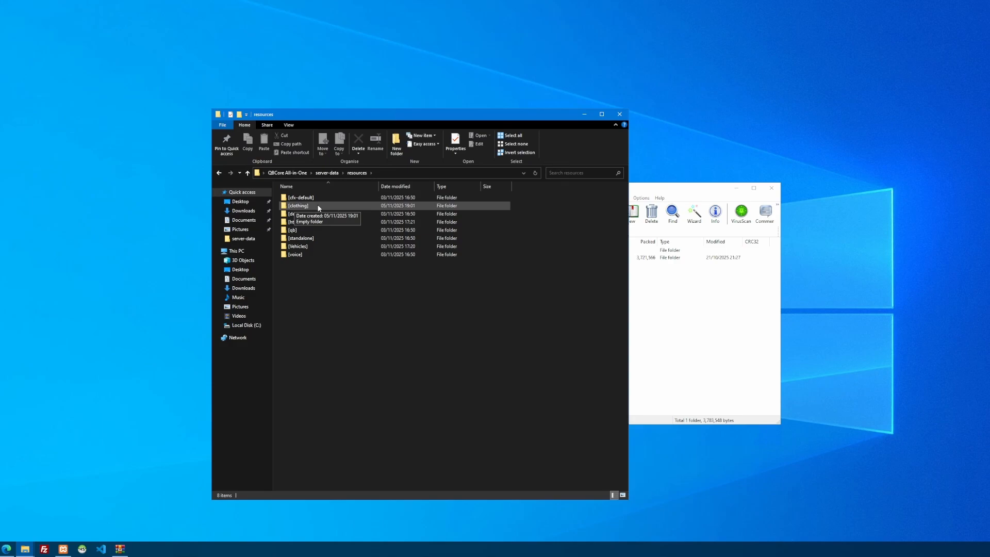
Place the pumpkin folder in [clothing], then return up to the server-data folder.
{"action": "double_click", "coordinate": [297, 205]}
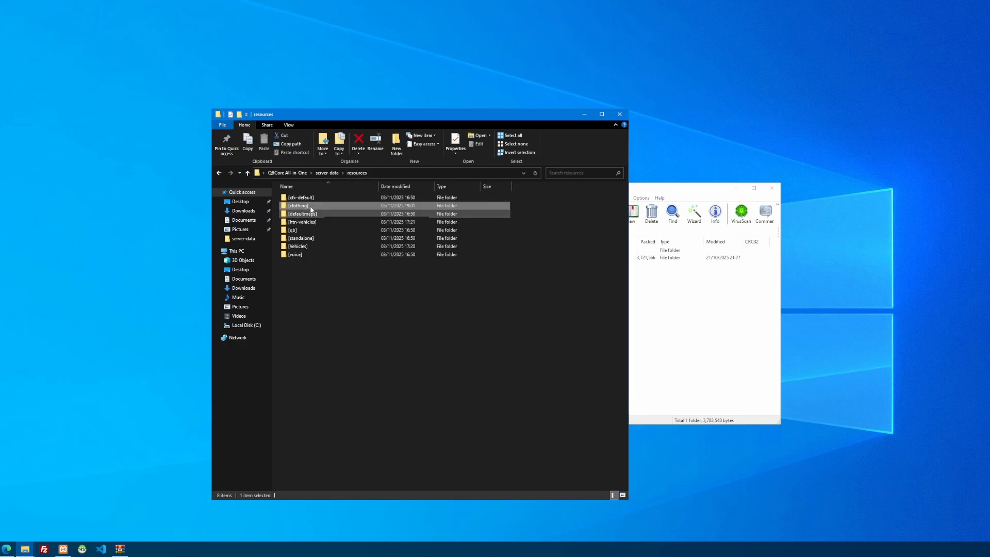
{"action": "mouse_move", "coordinate": [330, 209]}
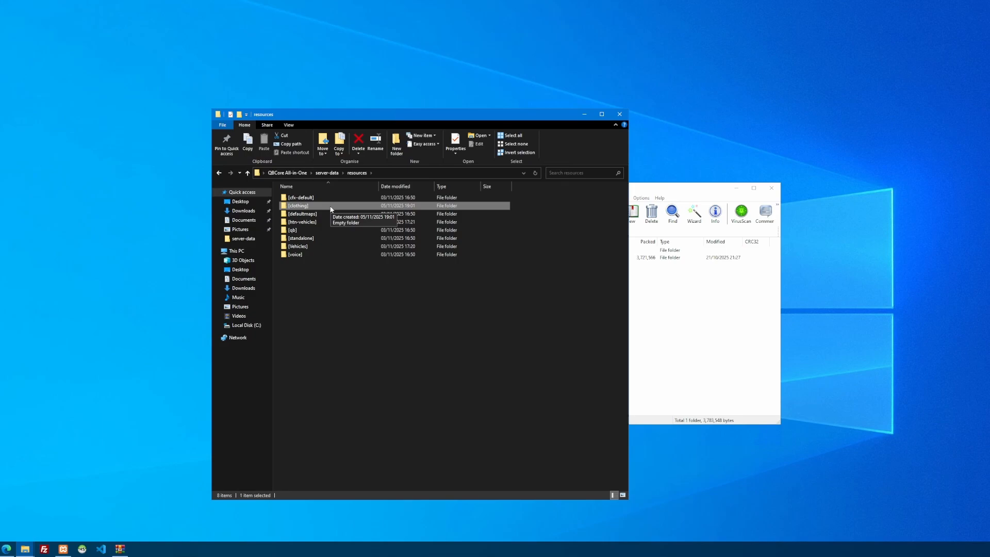
{"action": "mouse_move", "coordinate": [354, 314]}
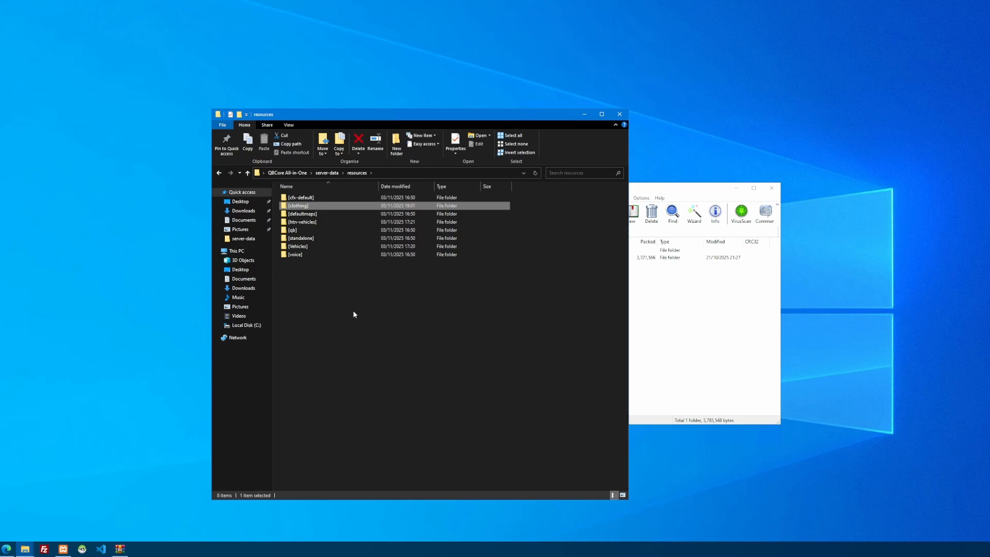
{"action": "left_click", "coordinate": [364, 318]}
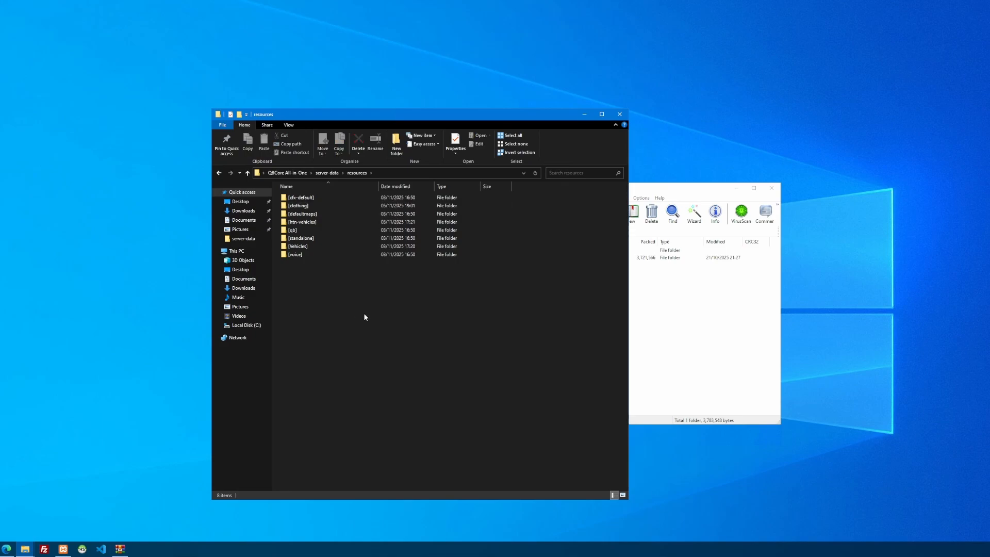
{"action": "double_click", "coordinate": [298, 205]}
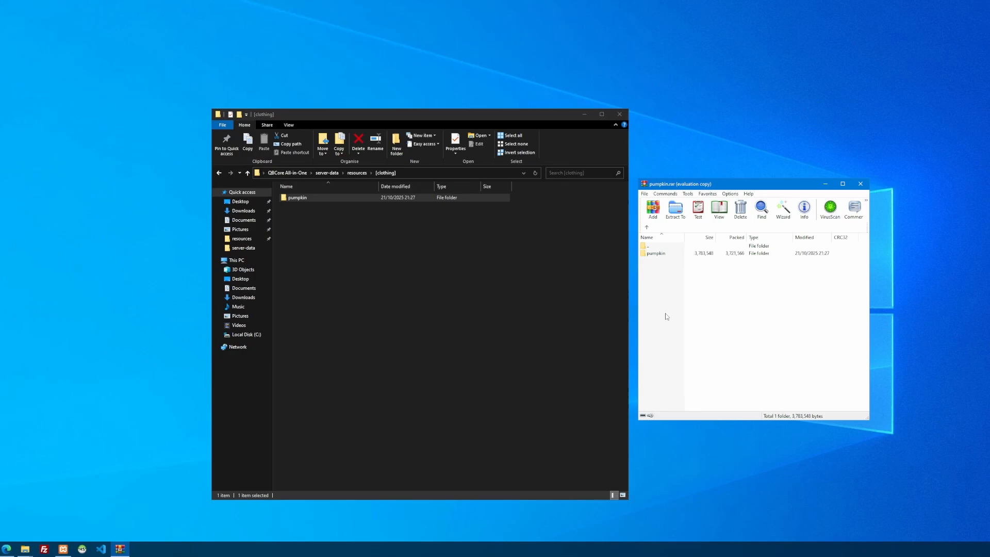
{"action": "left_click", "coordinate": [861, 184]}
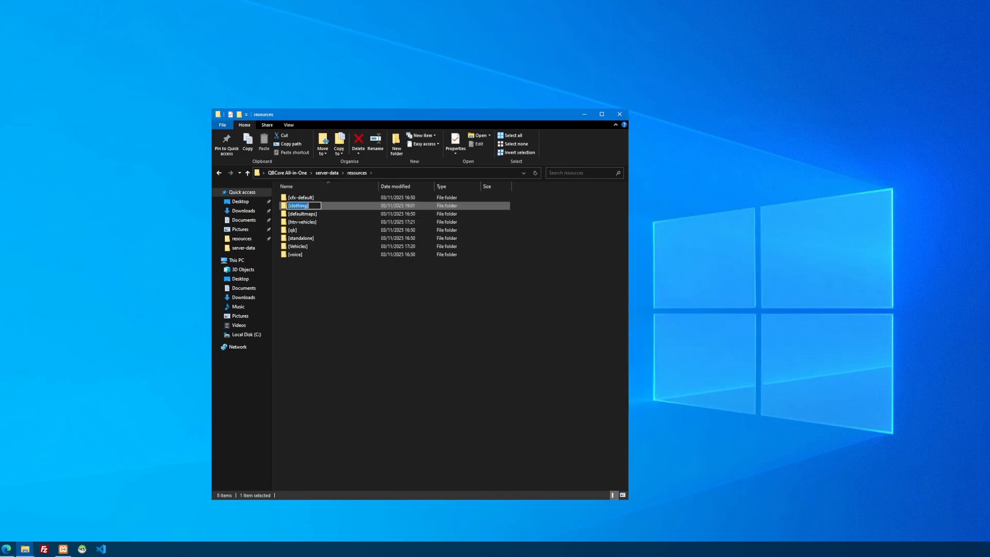
{"action": "left_click", "coordinate": [247, 172]}
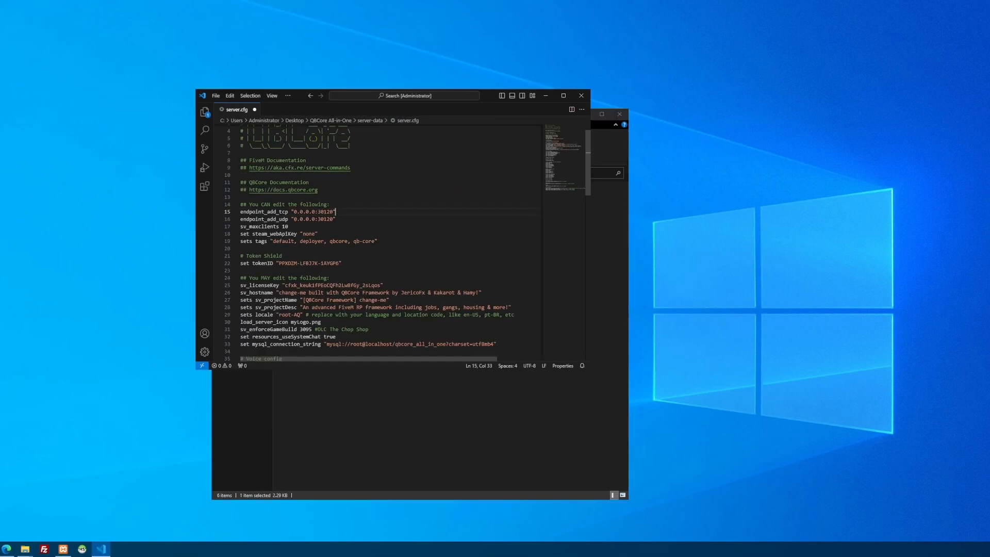
Add 'ensure [clothing]' below 'ensure [Vehicles]' in server.cfg and save it.
{"action": "scroll", "scroll_direction": "down", "scroll_amount": 3}
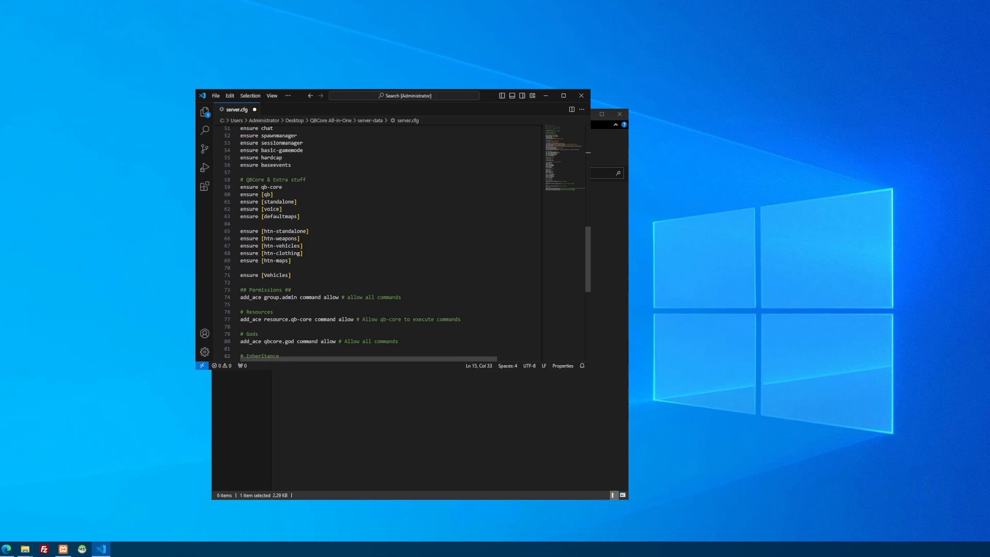
{"action": "key", "text": "enter"}
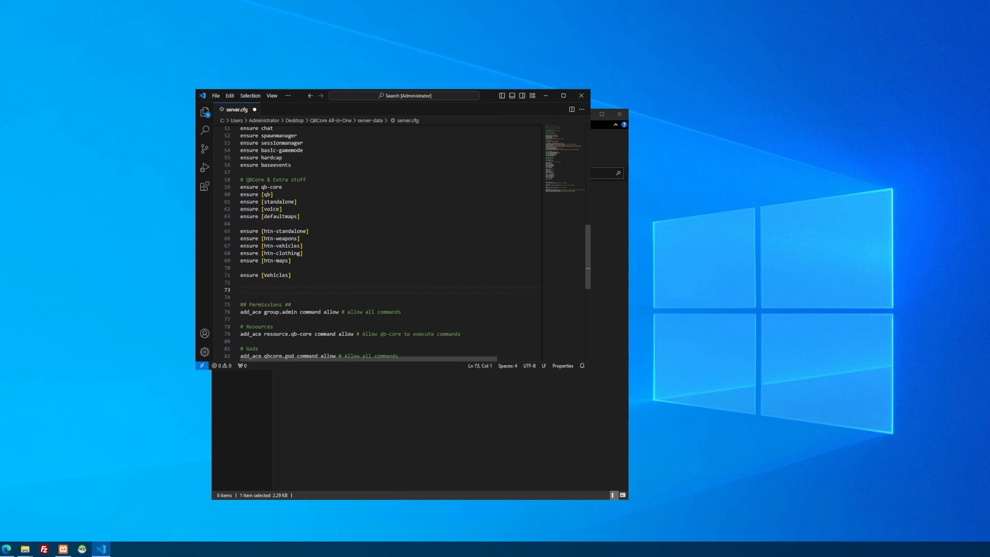
{"action": "type", "text": "ensure [clothing"}
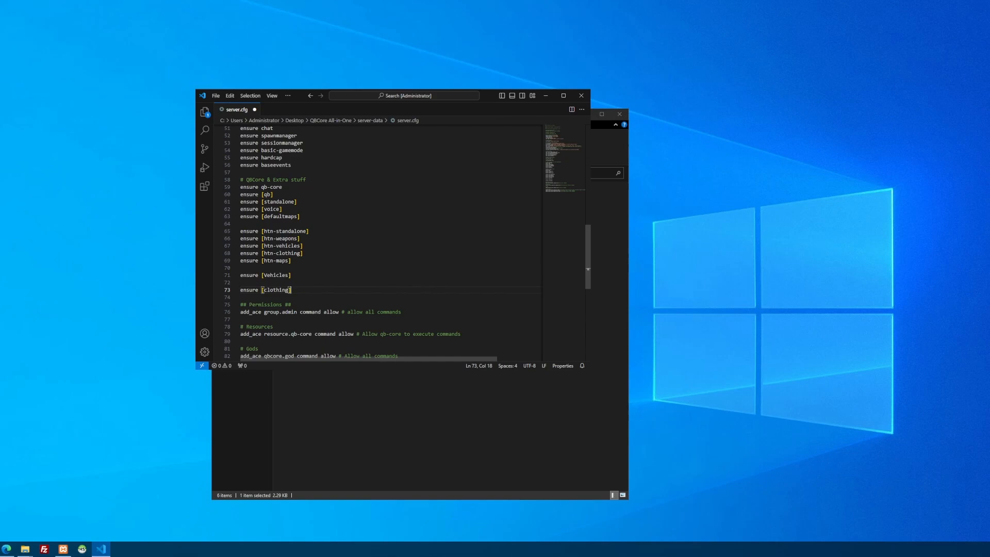
{"action": "left_click", "coordinate": [216, 95]}
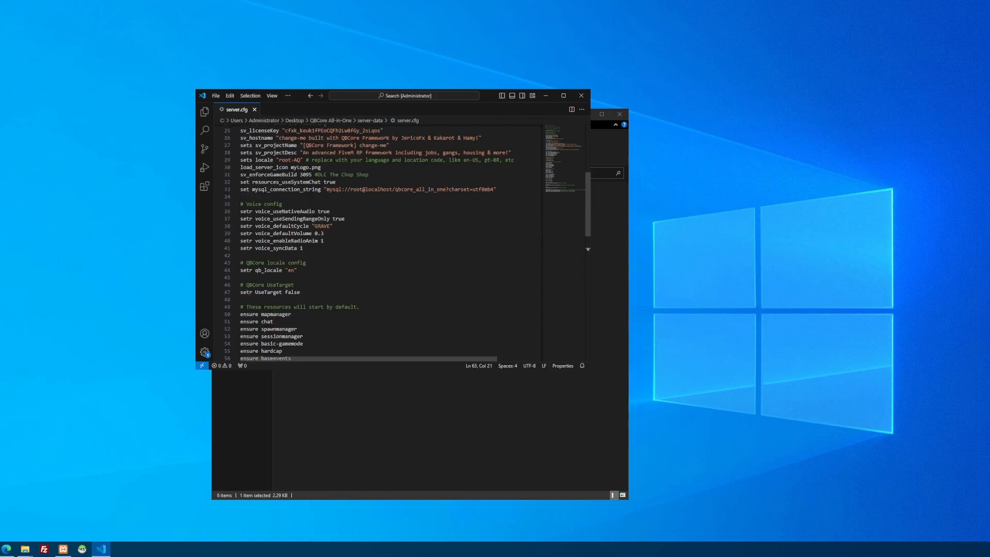
Change the sv_maxclients value at the top of server.cfg to 10.
{"action": "scroll", "scroll_direction": "up", "scroll_amount": 3}
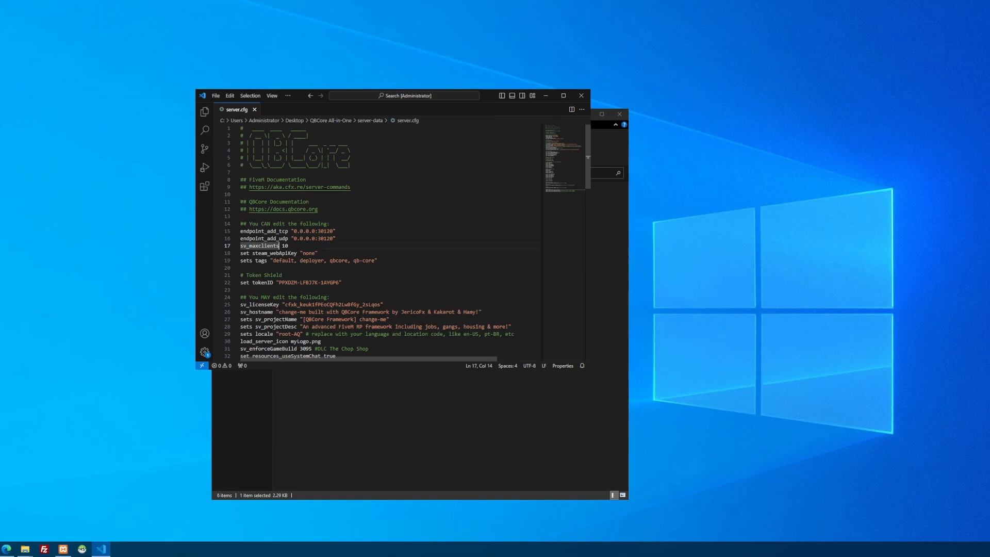
{"action": "type", "text": "48"}
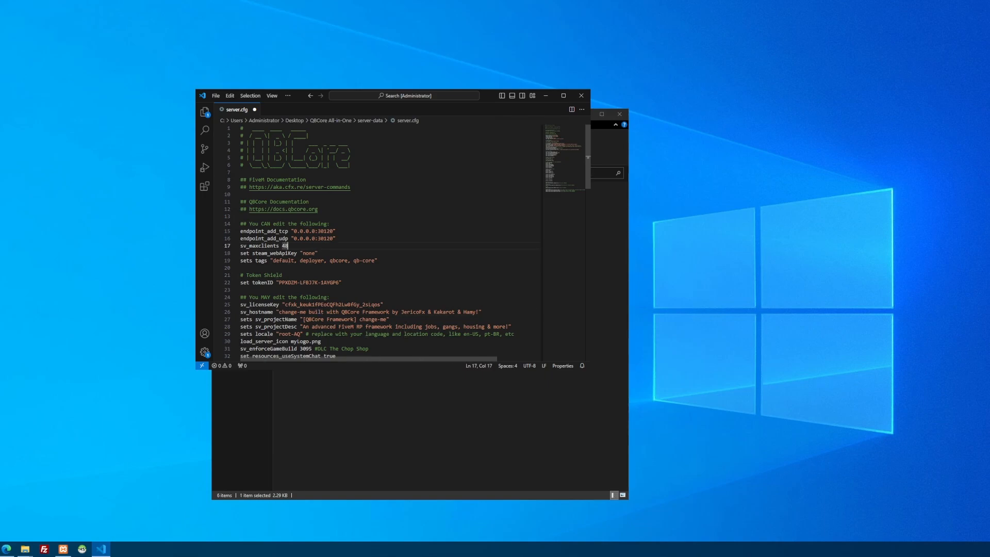
{"action": "type", "text": "10"}
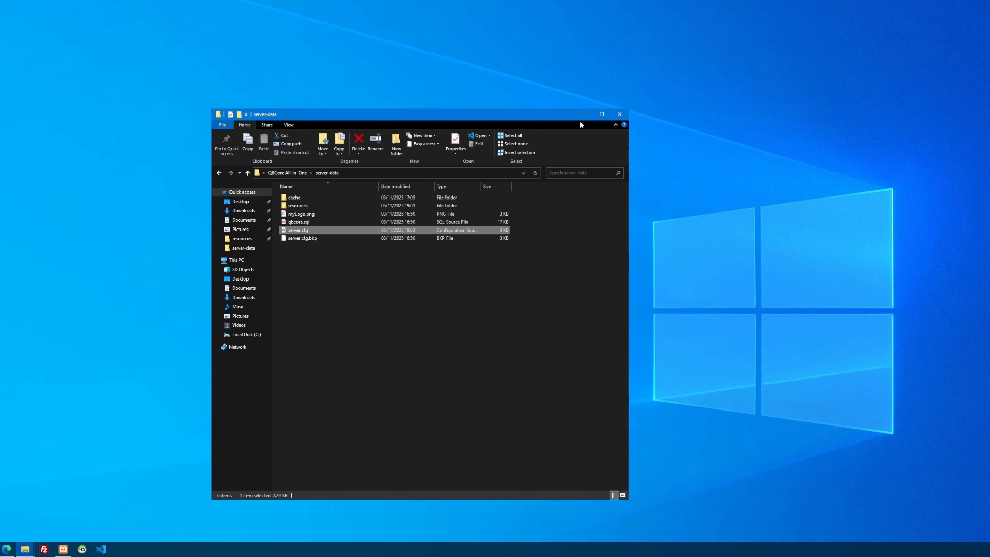
Download the BSCO pack from HTNetwork's Clothing tab and open the [htn-clothing] folder.
{"action": "double_click", "coordinate": [297, 206]}
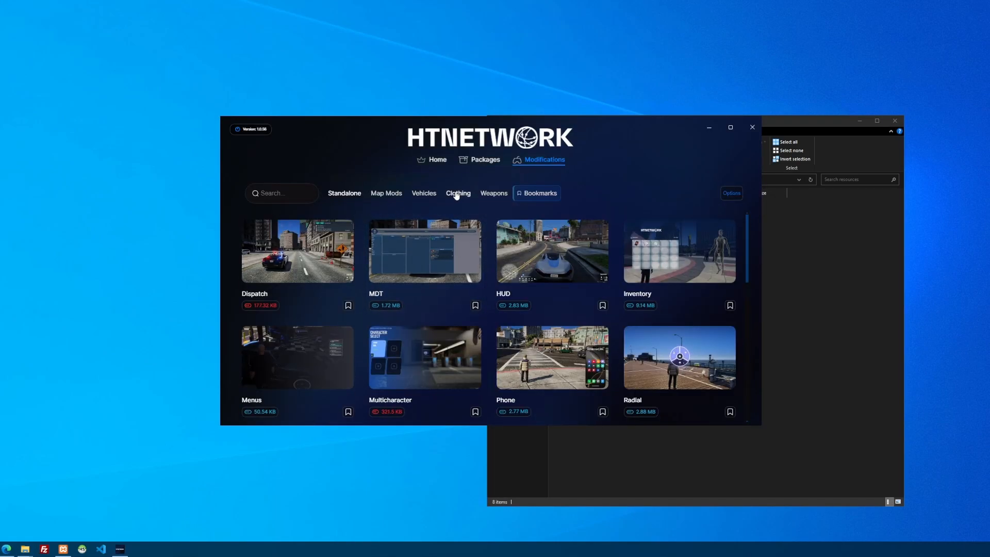
{"action": "left_click", "coordinate": [458, 193]}
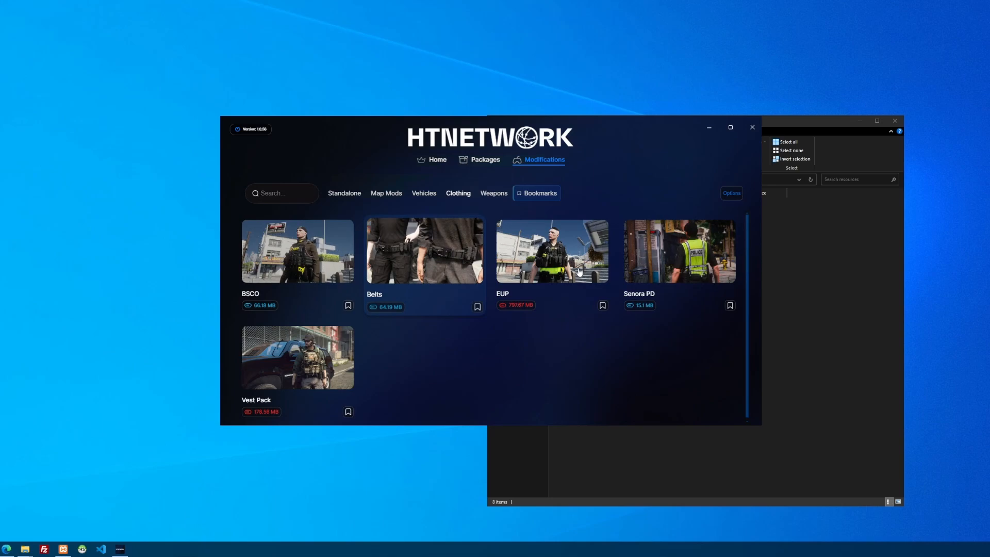
{"action": "mouse_move", "coordinate": [309, 261]}
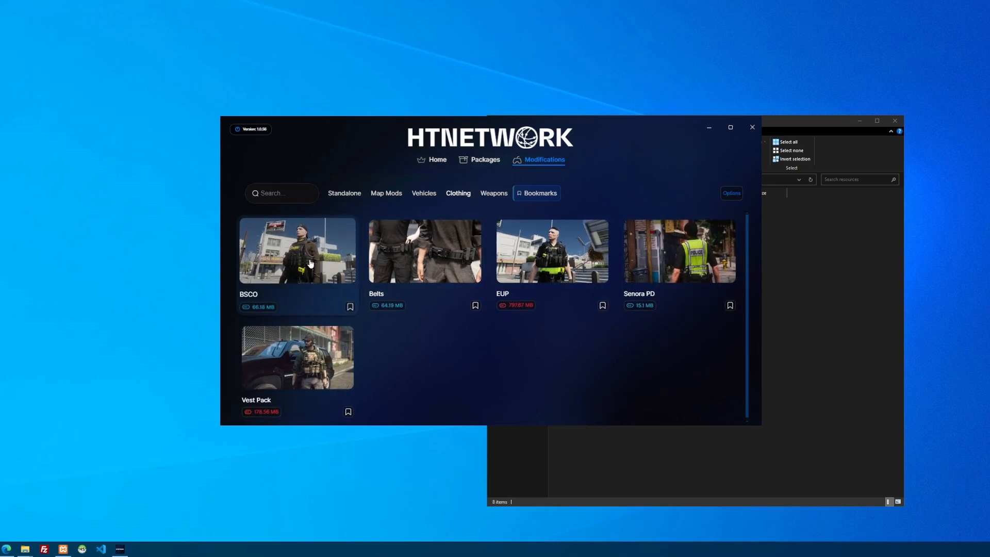
{"action": "left_click", "coordinate": [297, 251]}
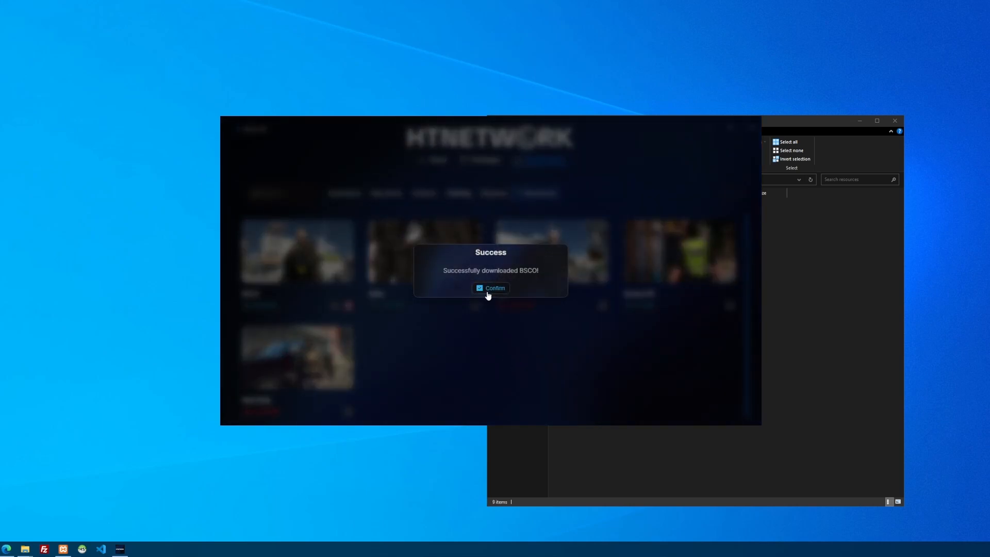
{"action": "left_click", "coordinate": [490, 288]}
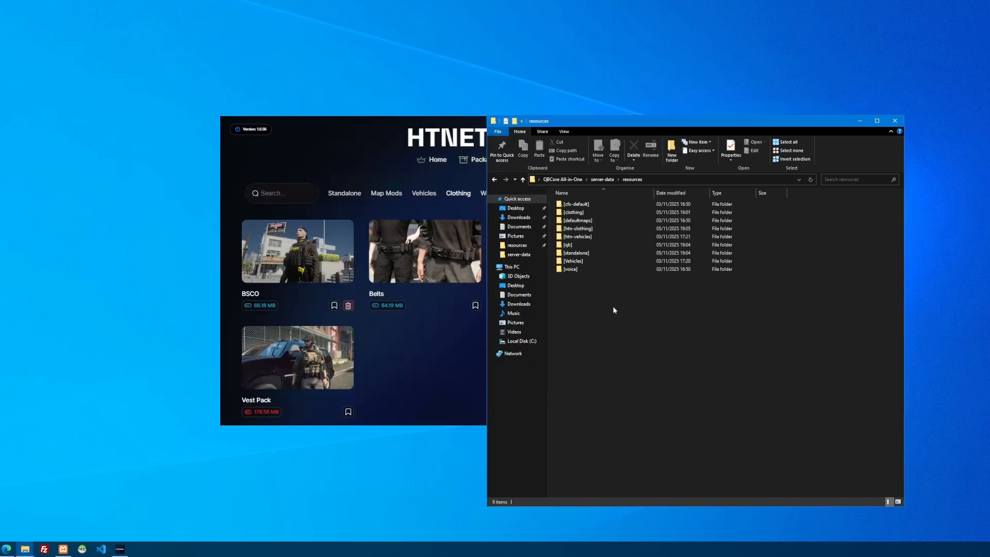
{"action": "mouse_move", "coordinate": [576, 228]}
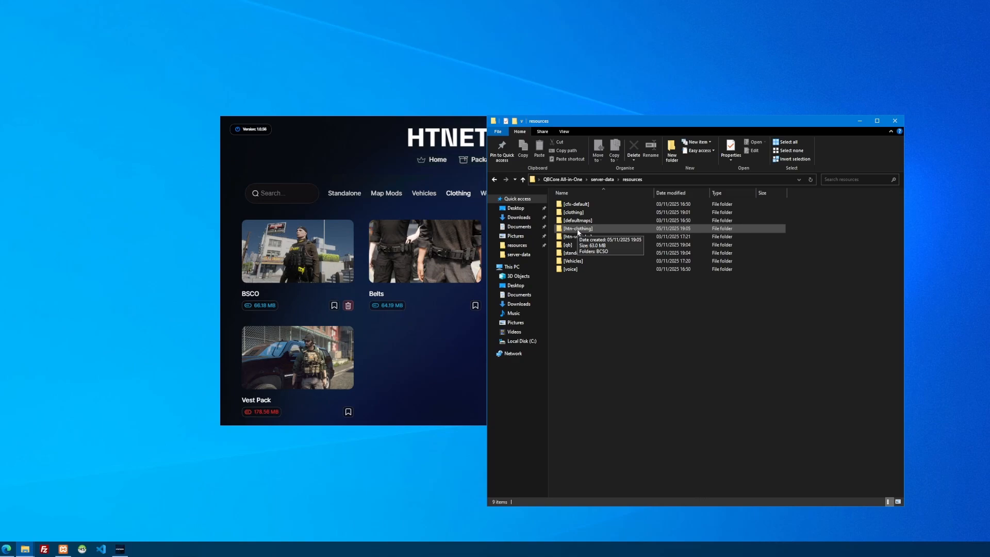
{"action": "mouse_move", "coordinate": [600, 234]}
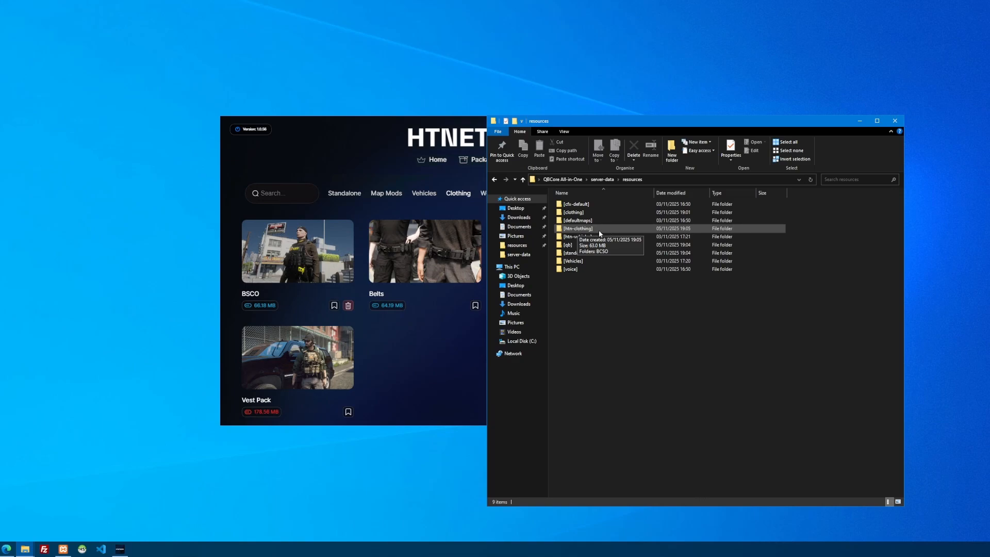
{"action": "double_click", "coordinate": [577, 227]}
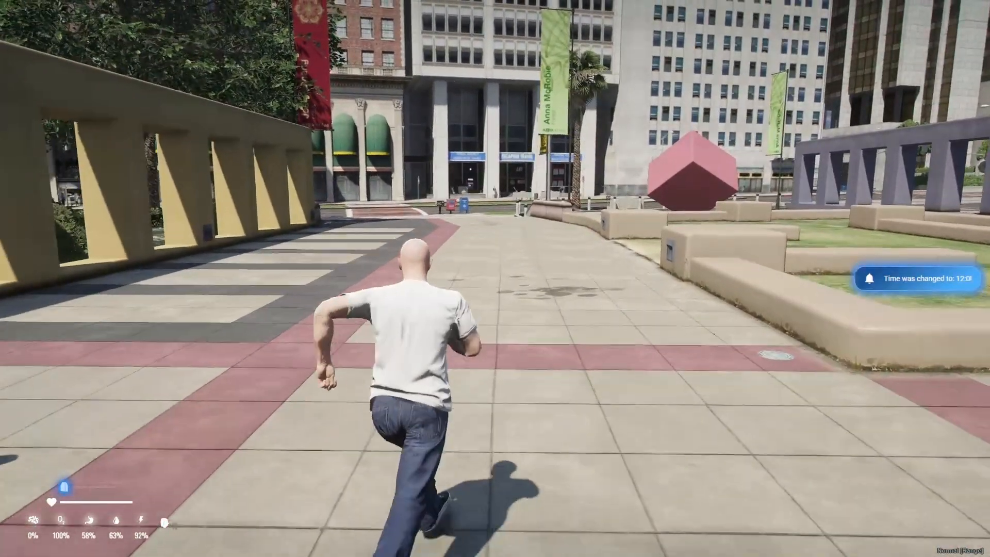
Open the admin menu with / and choose Give Clothing Menu under player options.
{"action": "type", "text": "/"}
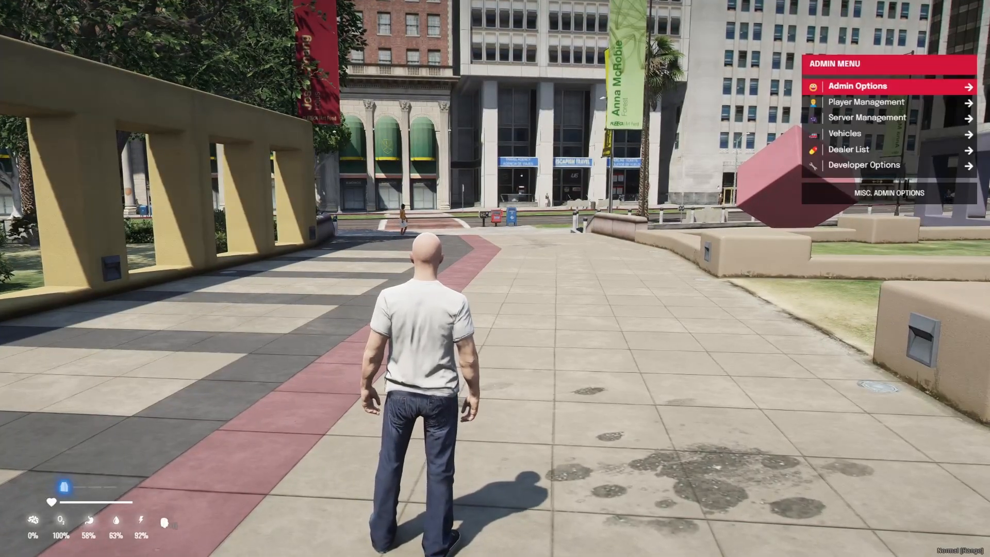
{"action": "left_click", "coordinate": [865, 102]}
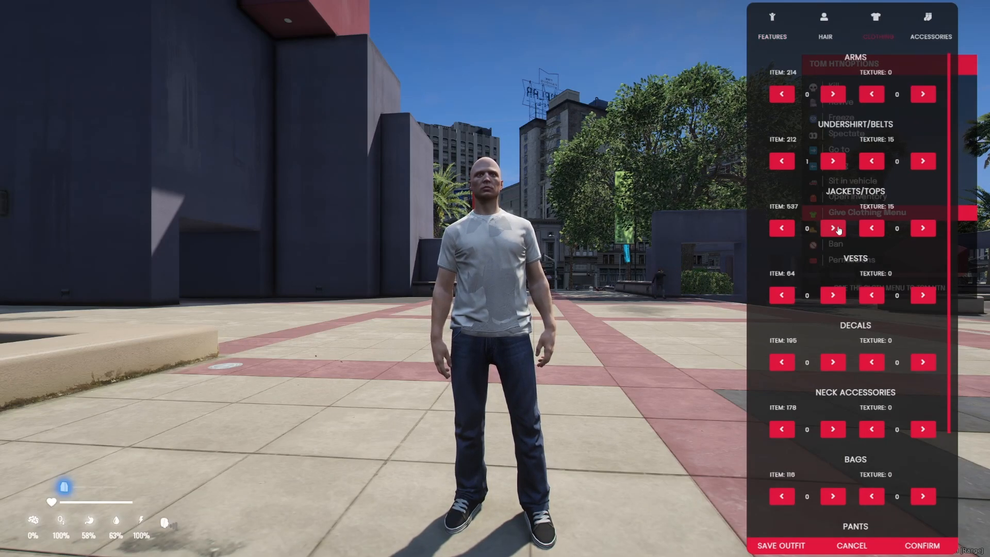
Cycle the Jackets/Tops style and texture, then step the undershirt back one style.
{"action": "left_click", "coordinate": [832, 228]}
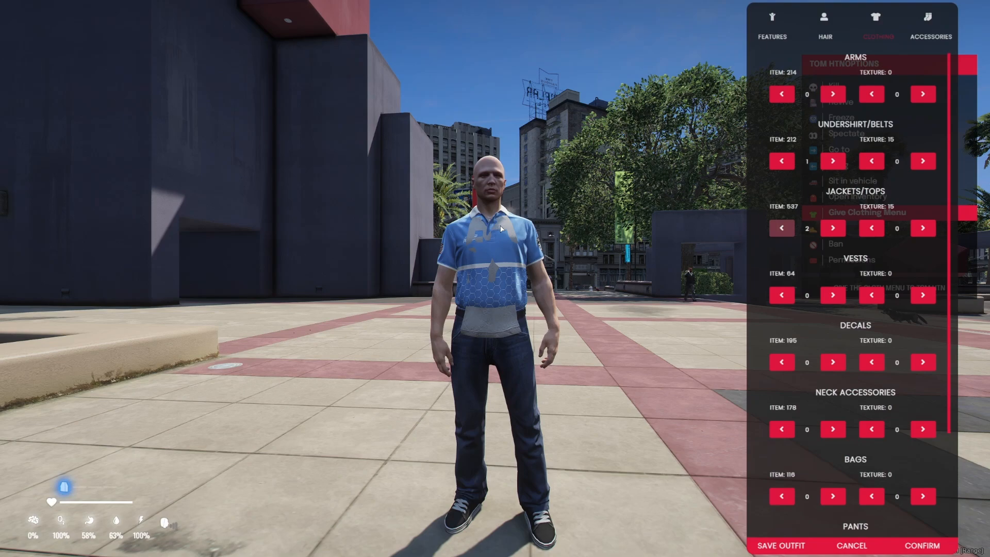
{"action": "left_click", "coordinate": [872, 228]}
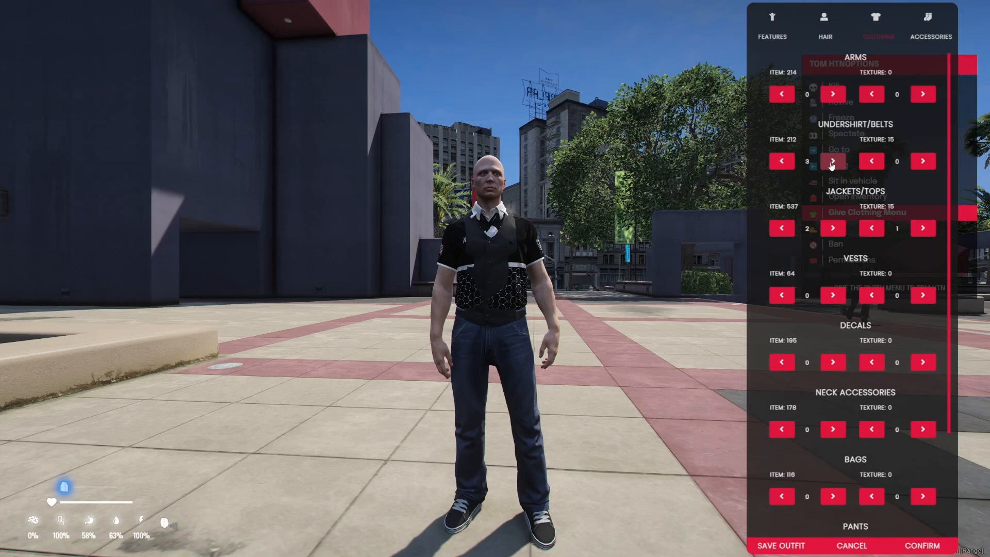
{"action": "left_click", "coordinate": [782, 160]}
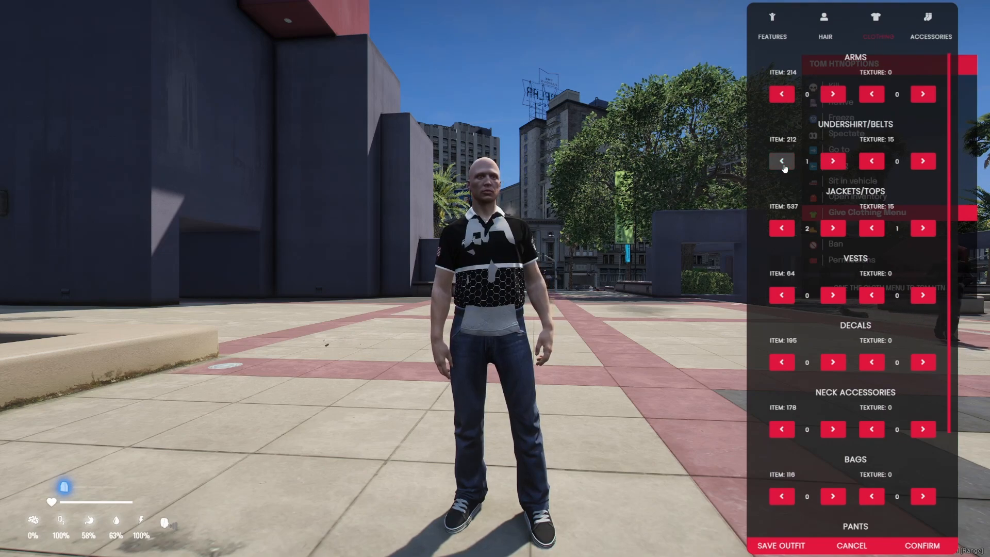